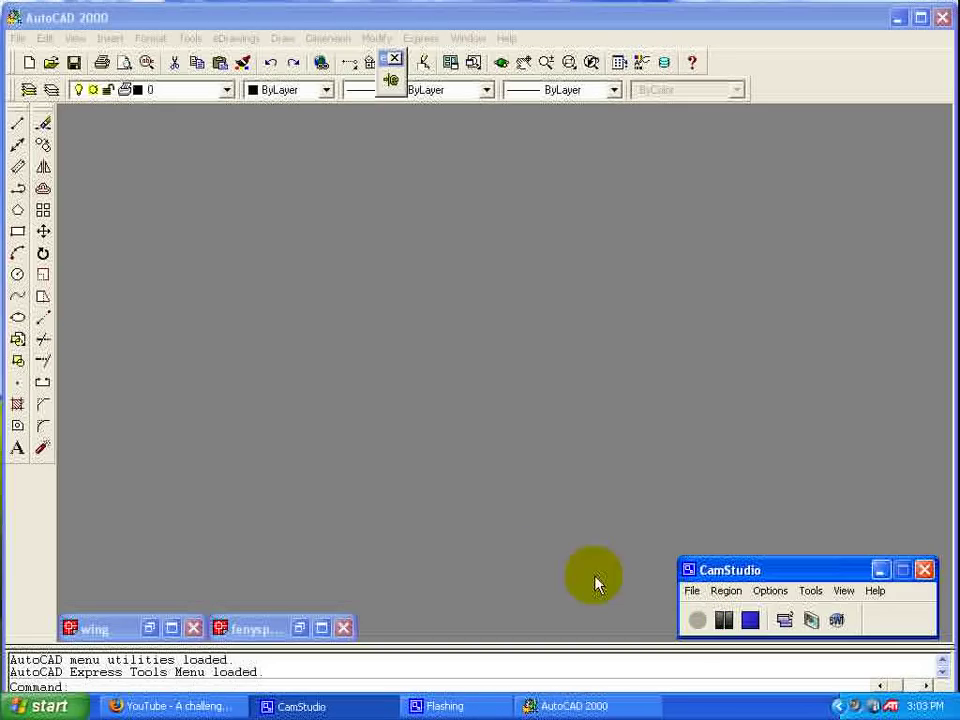
mouse_move(545, 565)
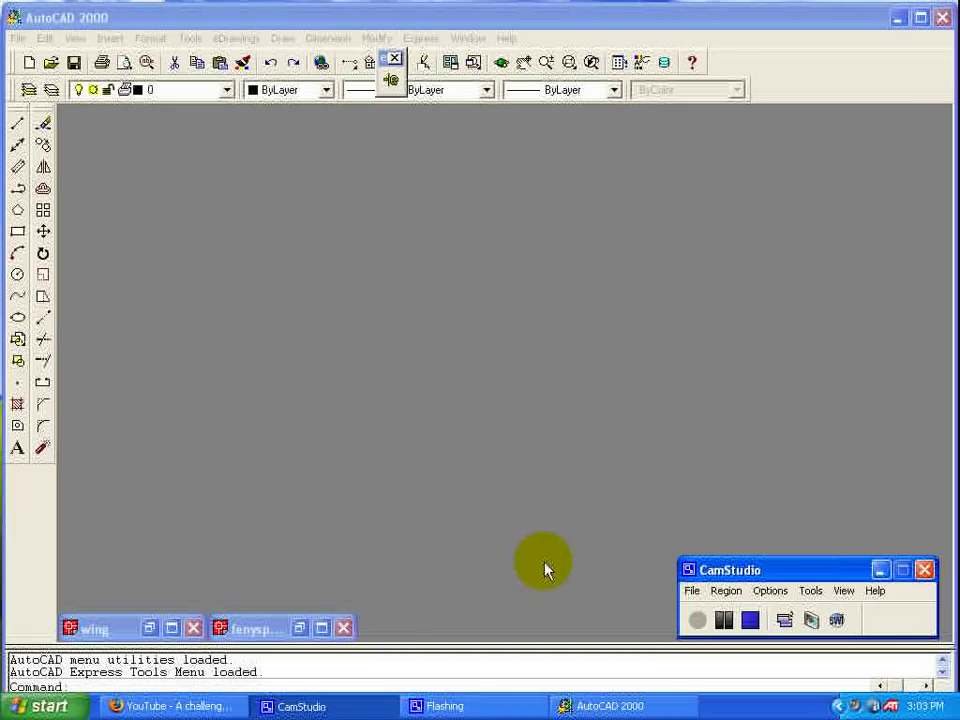
mouse_move(485, 500)
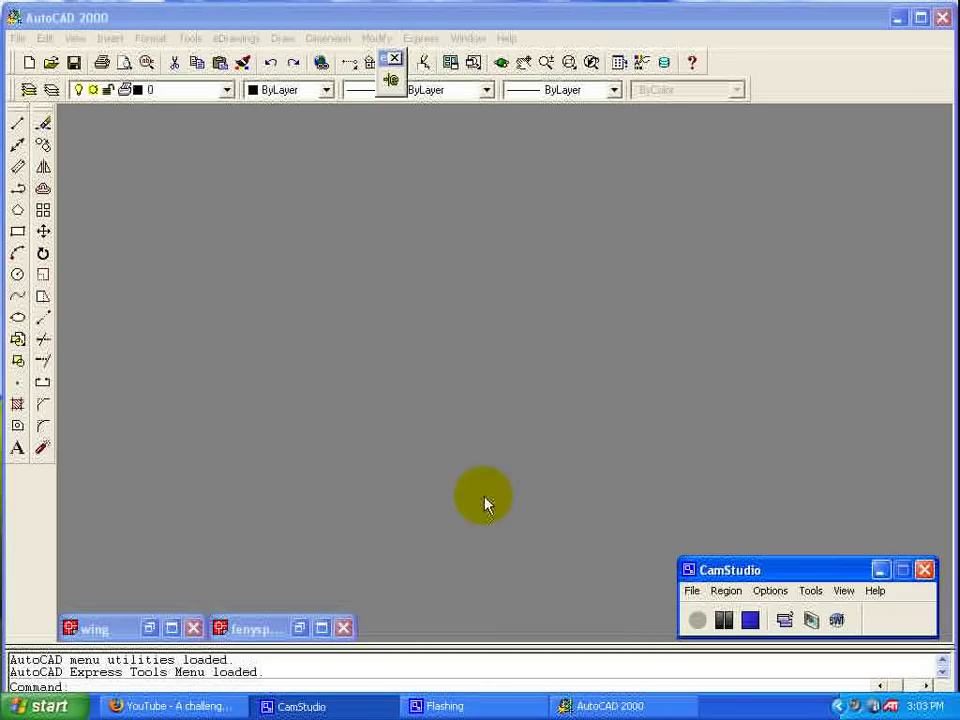
mouse_move(225, 465)
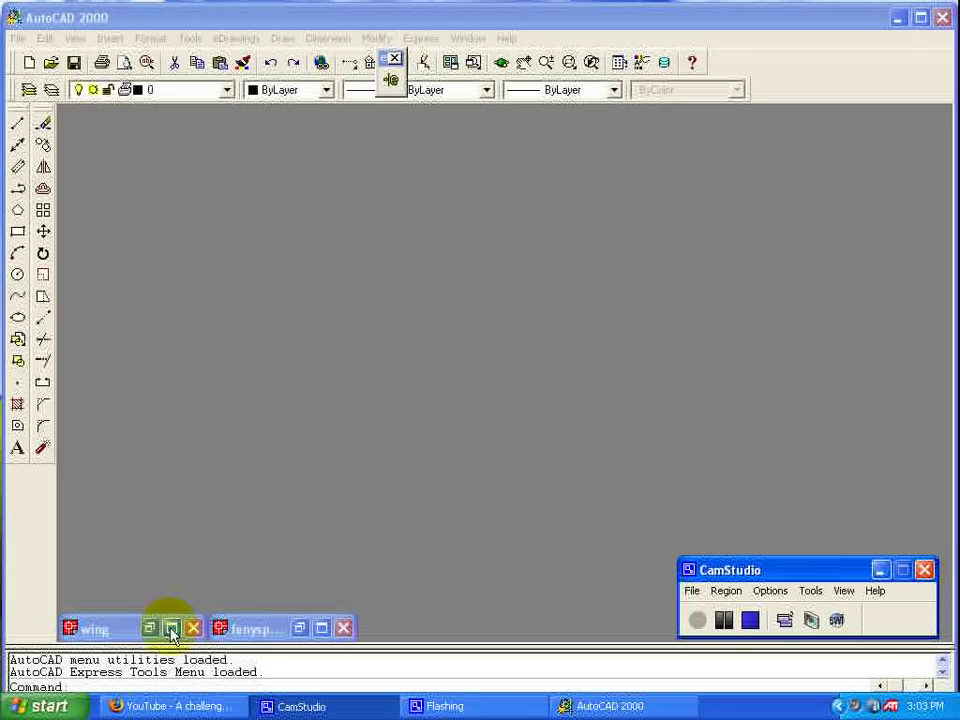
Step: Maximize the wing drawing window to show the pressure arrows and lift label full-screen
left_click(171, 628)
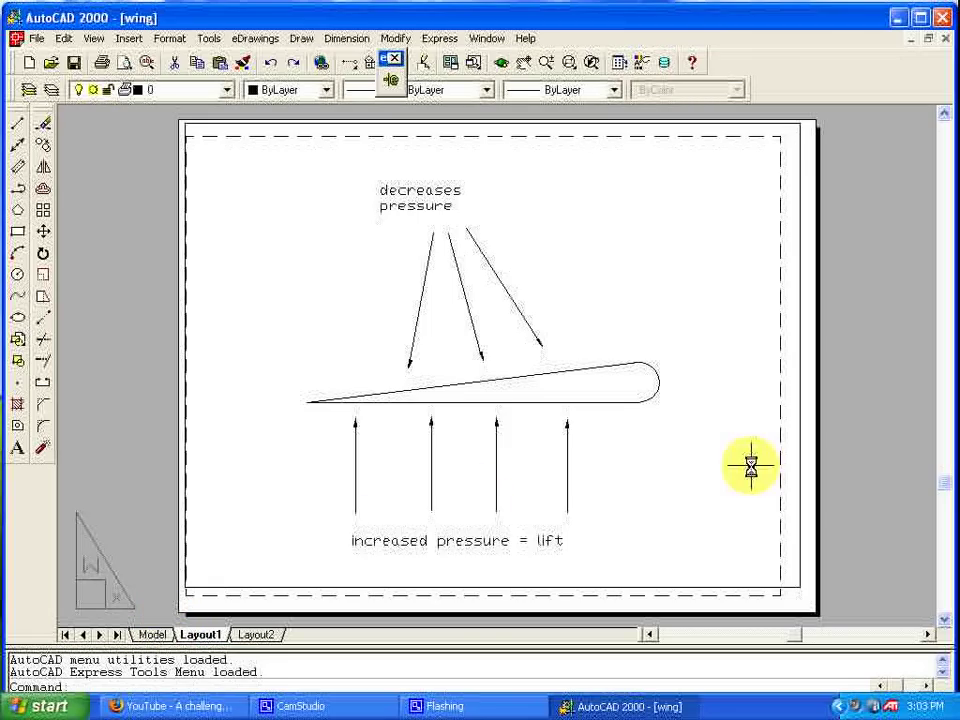
mouse_move(687, 452)
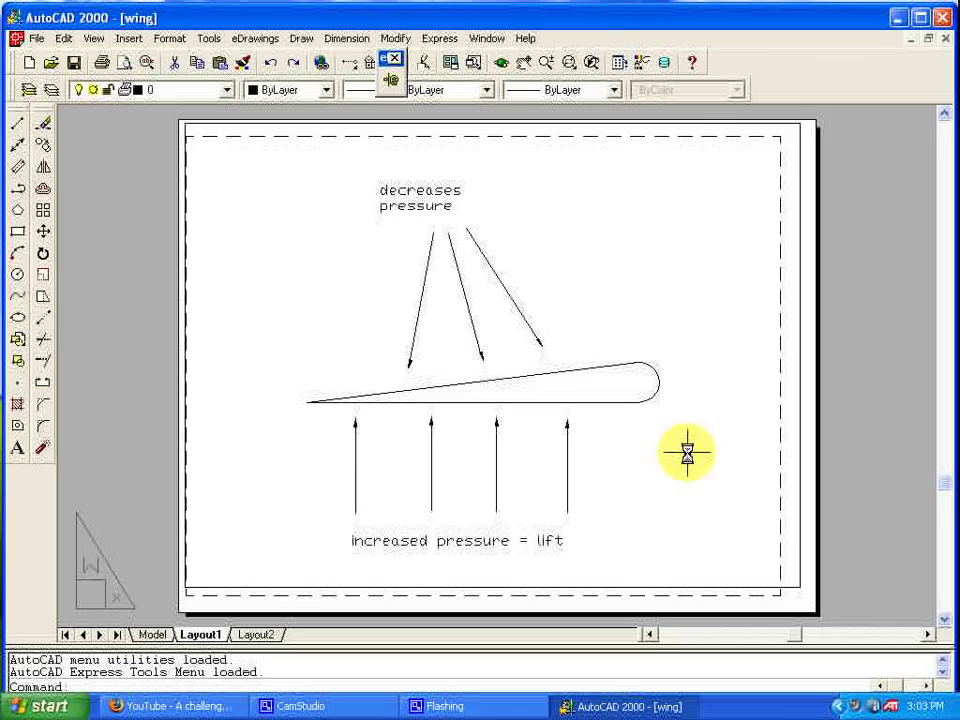
mouse_move(700, 370)
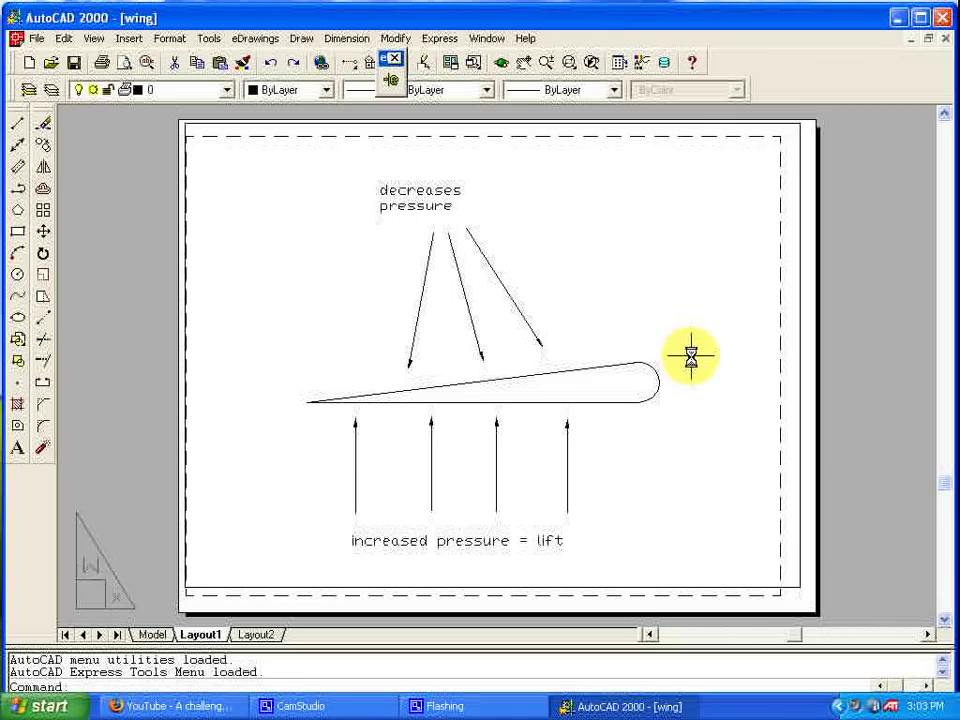
mouse_move(455, 345)
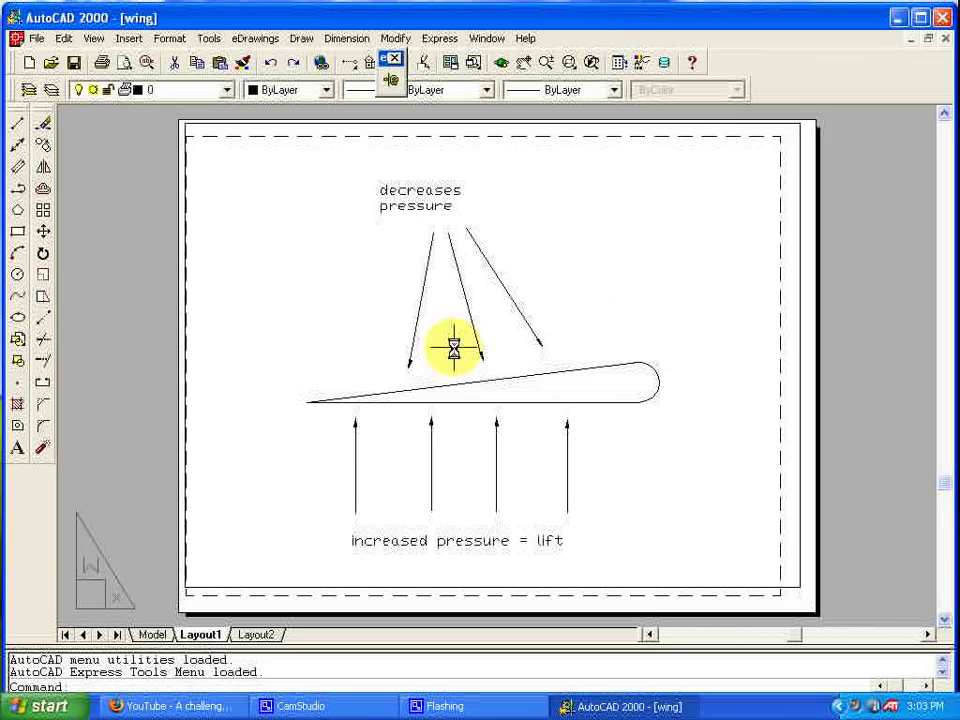
mouse_move(300, 368)
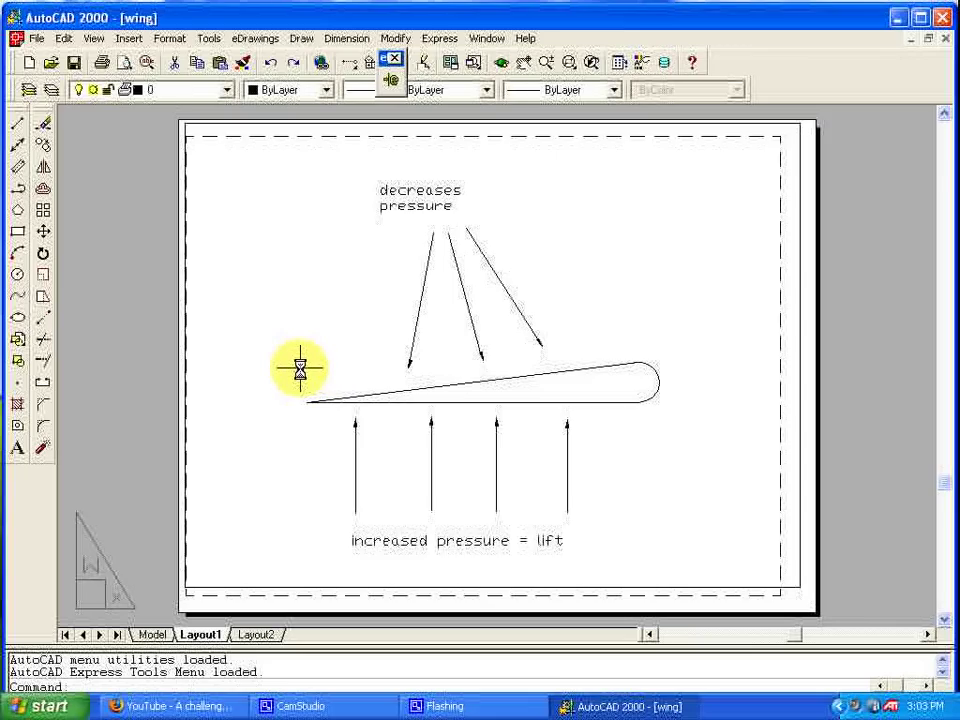
mouse_move(695, 437)
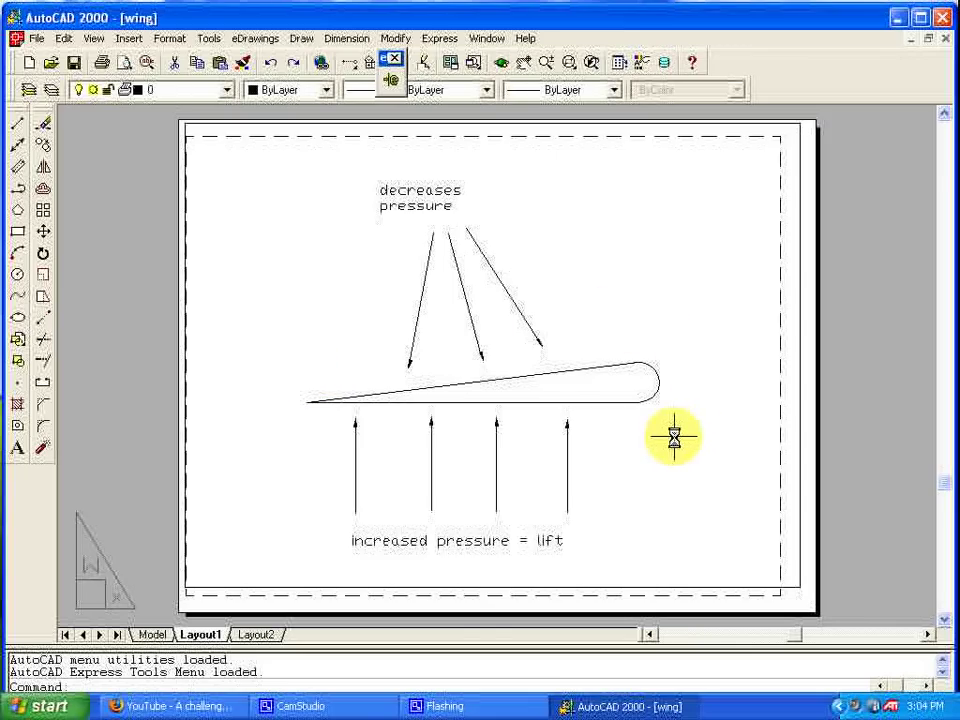
mouse_move(425, 438)
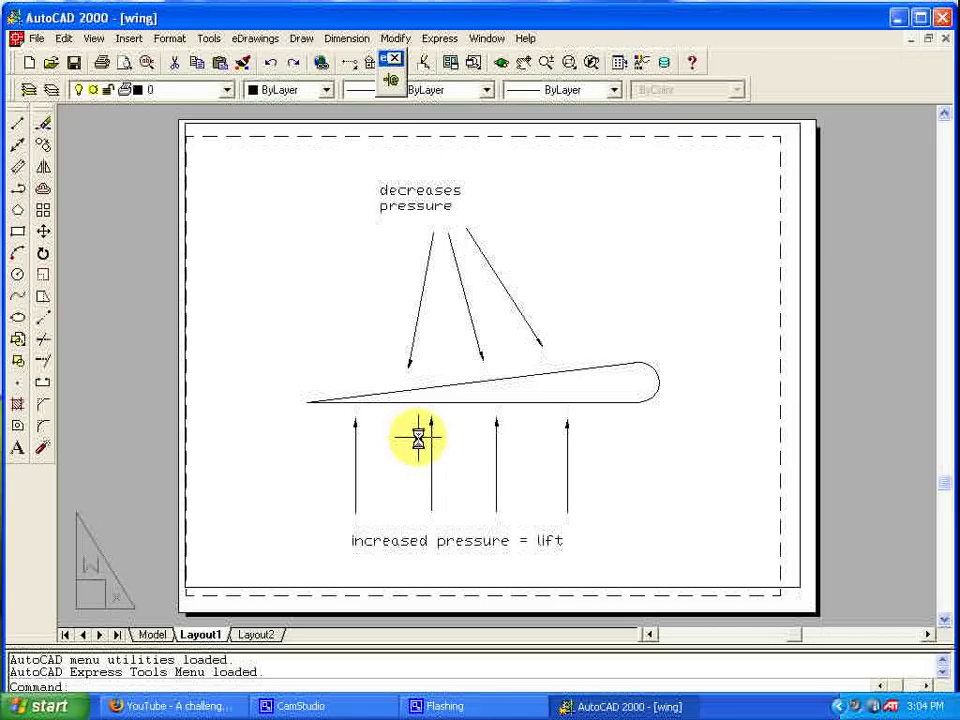
mouse_move(684, 326)
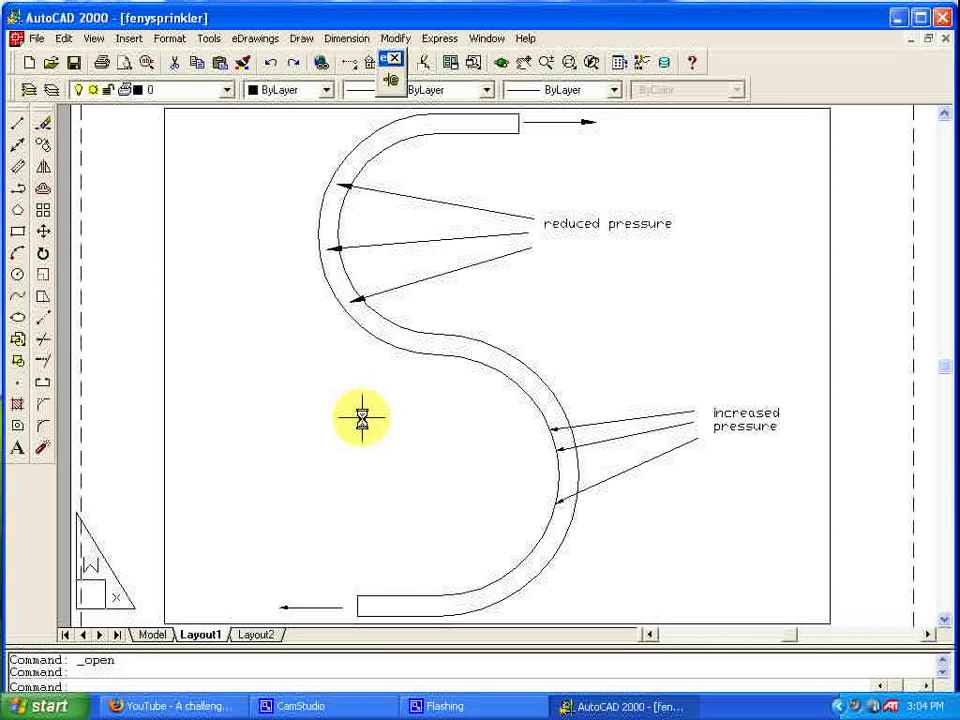
mouse_move(345, 165)
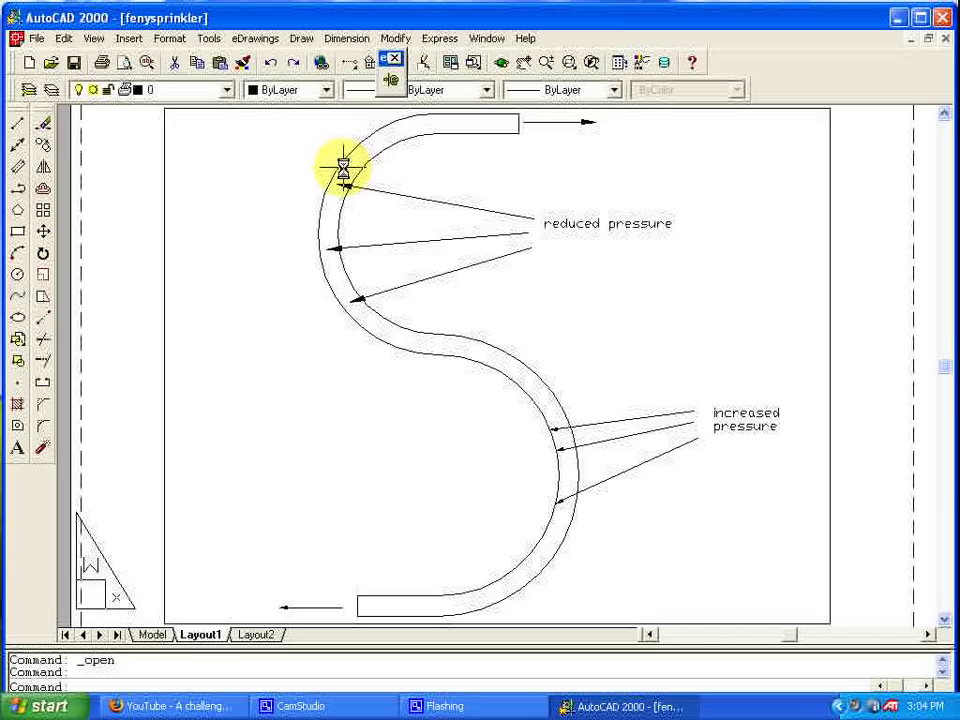
mouse_move(335, 290)
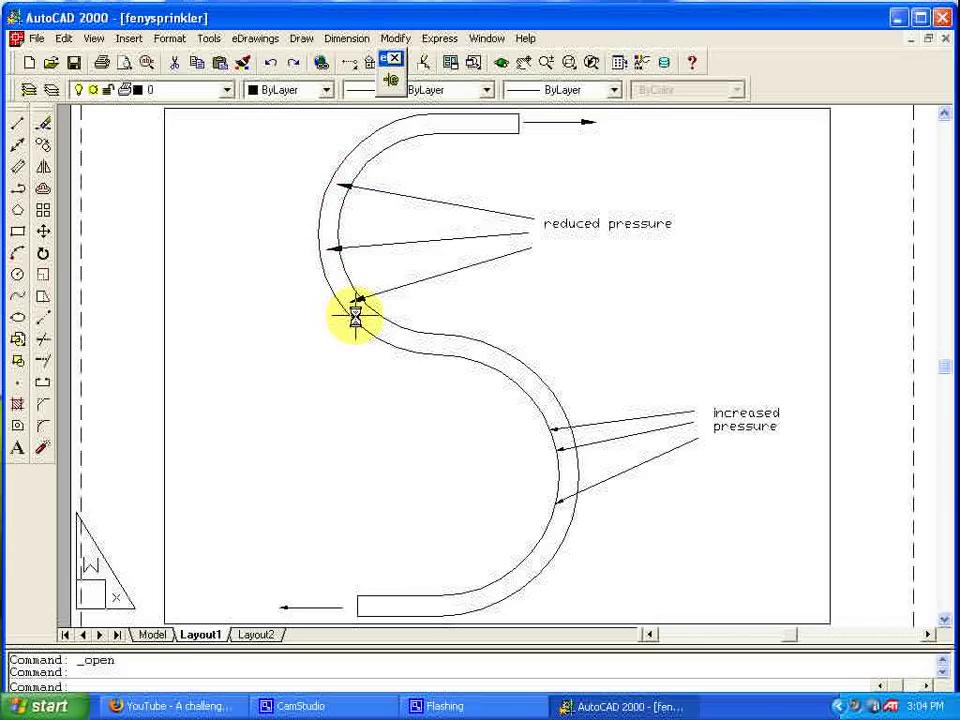
mouse_move(535, 440)
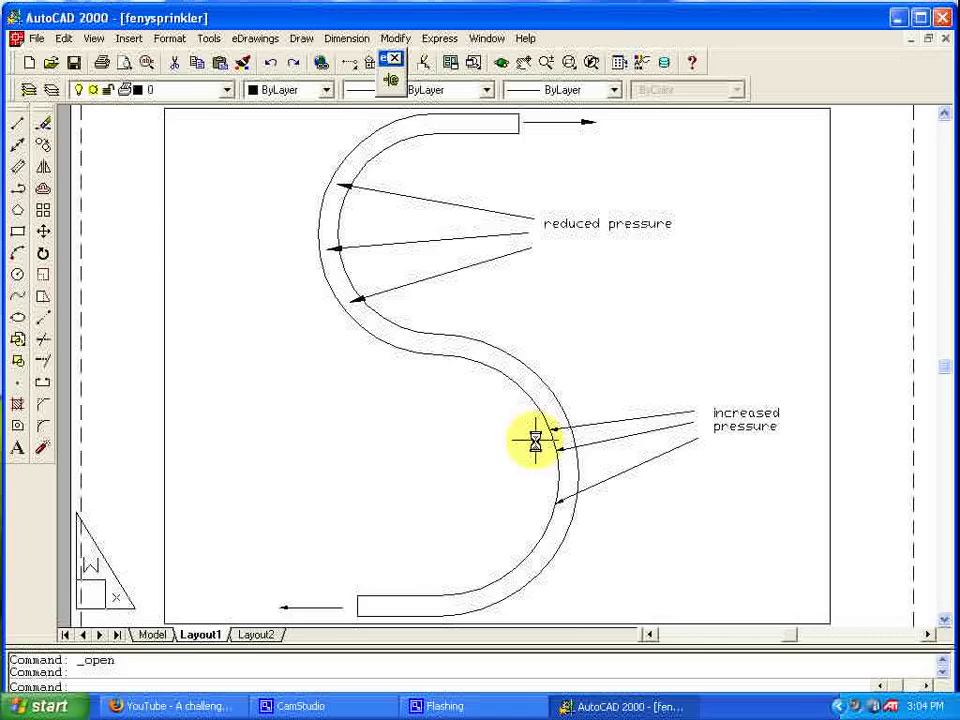
mouse_move(525, 520)
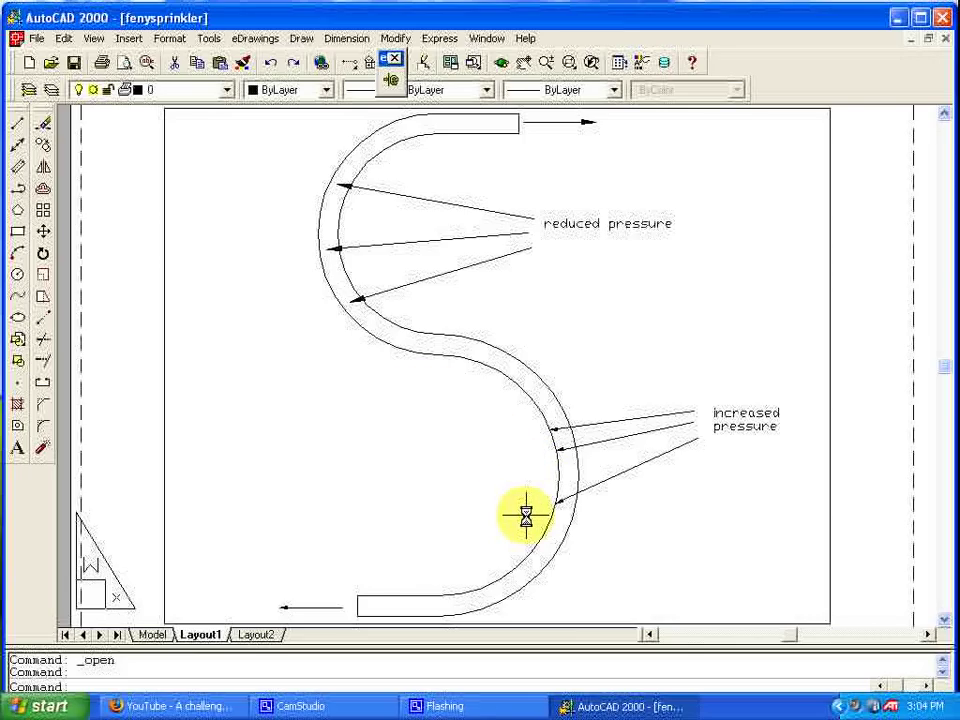
mouse_move(695, 465)
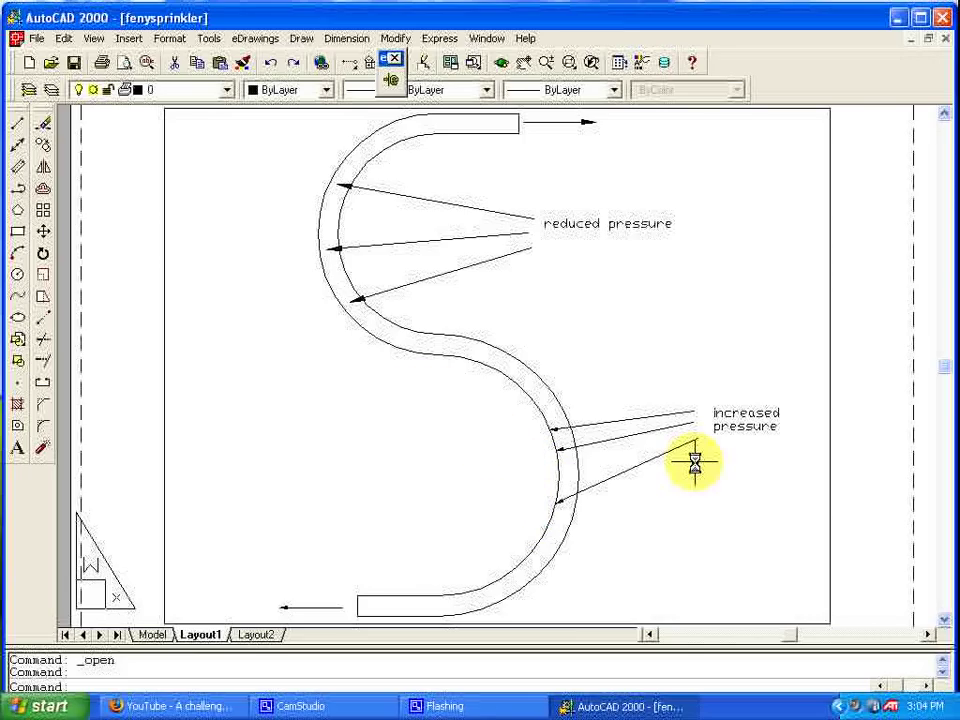
mouse_move(556, 195)
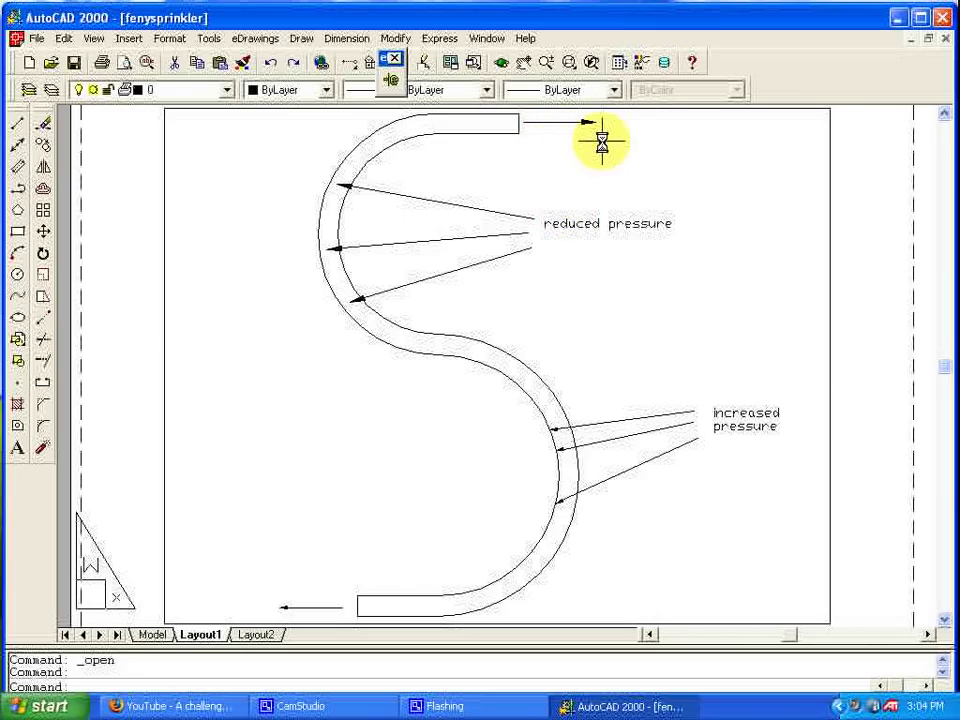
mouse_move(607, 140)
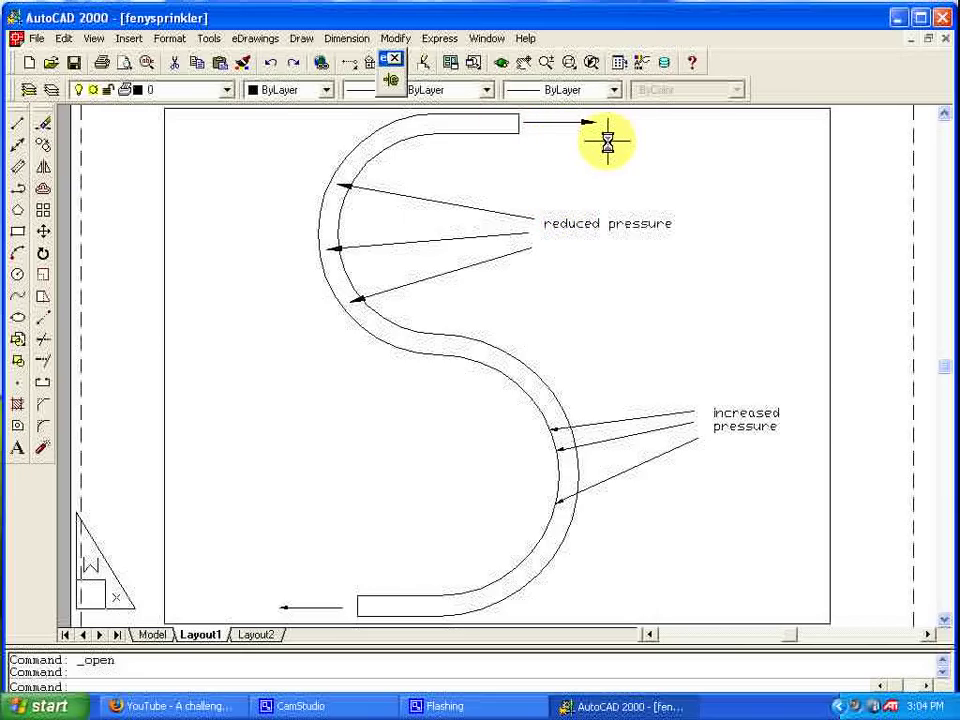
mouse_move(670, 248)
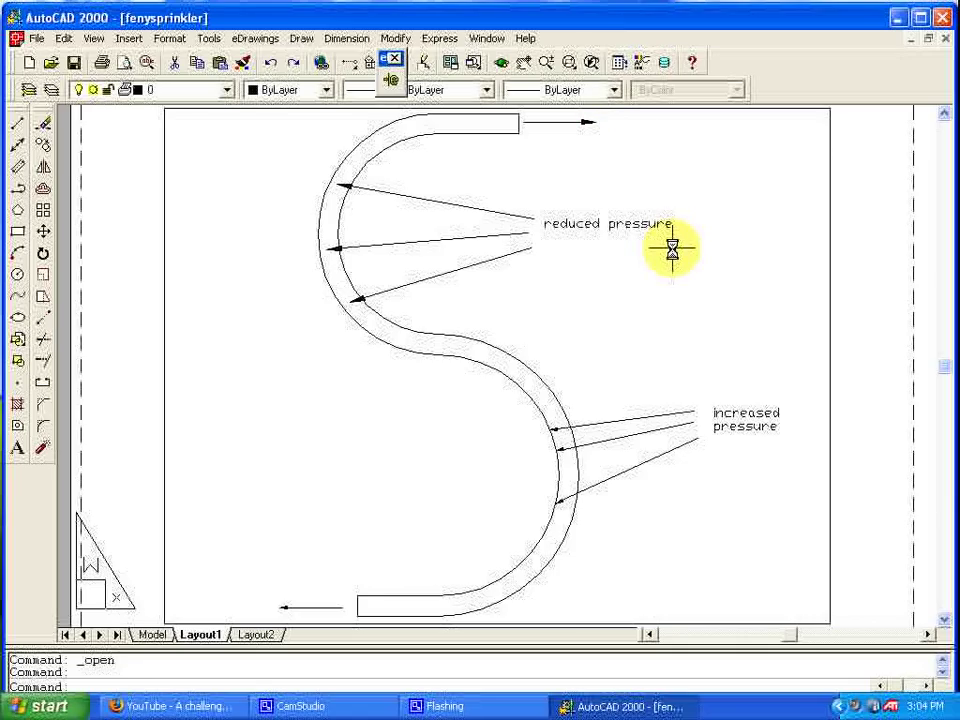